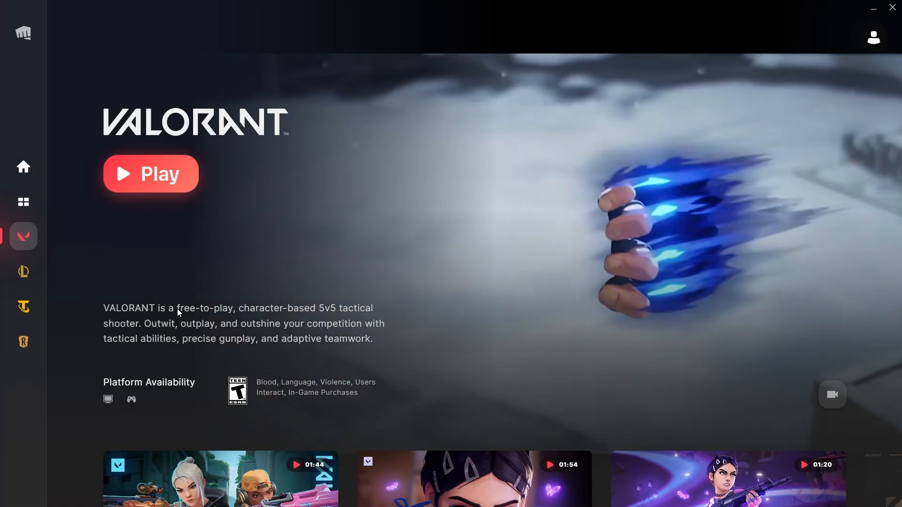
- Close the Riot Client's VALORANT launcher window
click(150, 174)
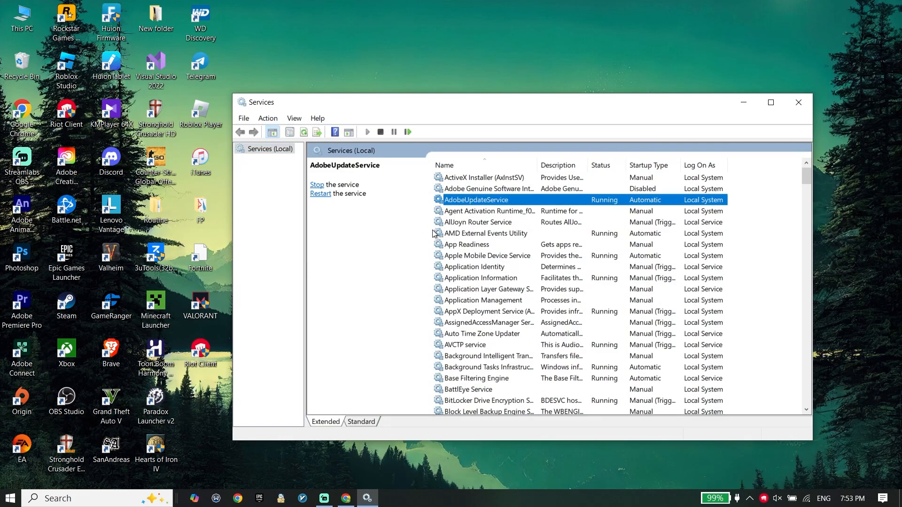
- Open the vgc service's properties and set its startup type to Automatic
scroll(down, 3)
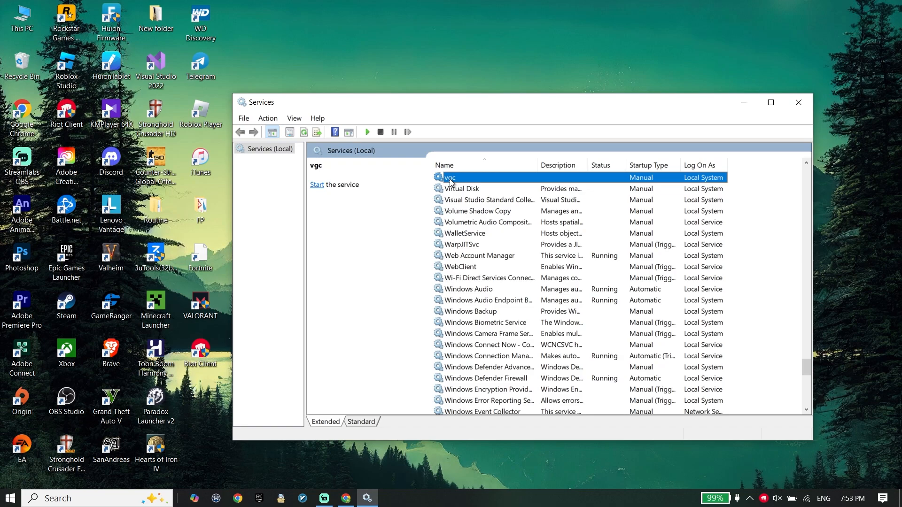
right_click(450, 178)
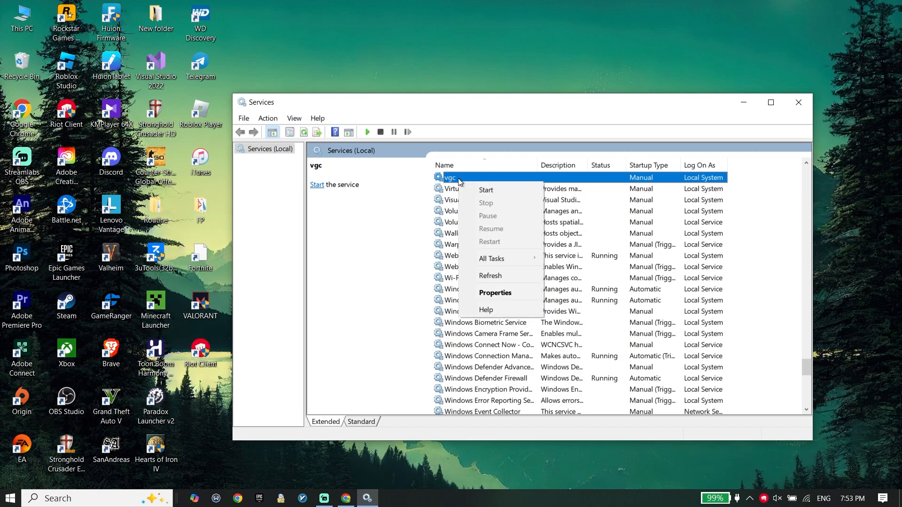
click(494, 292)
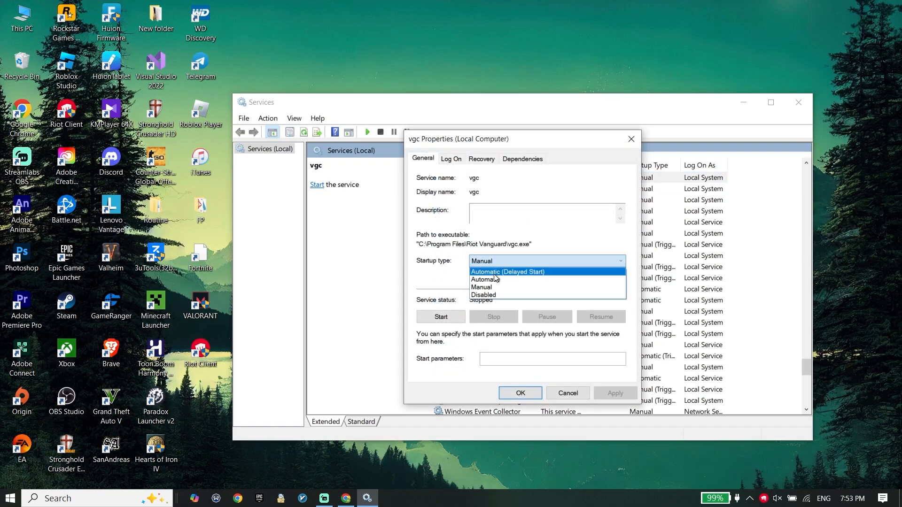
click(485, 279)
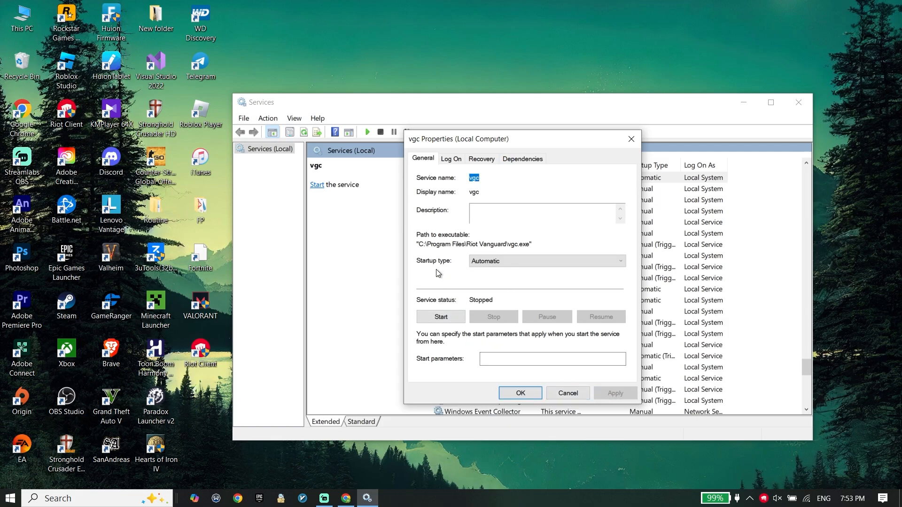
- Start the vgc service, confirm with OK, and close Services
click(440, 316)
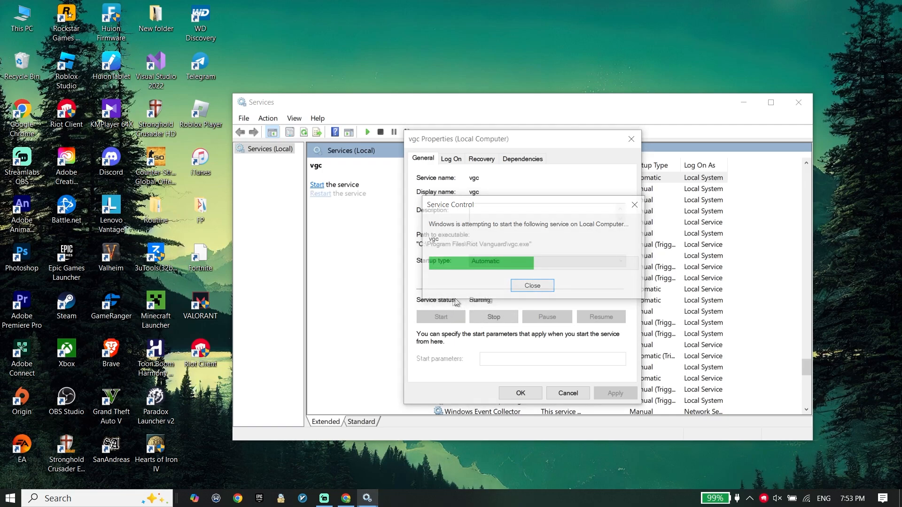
click(531, 285)
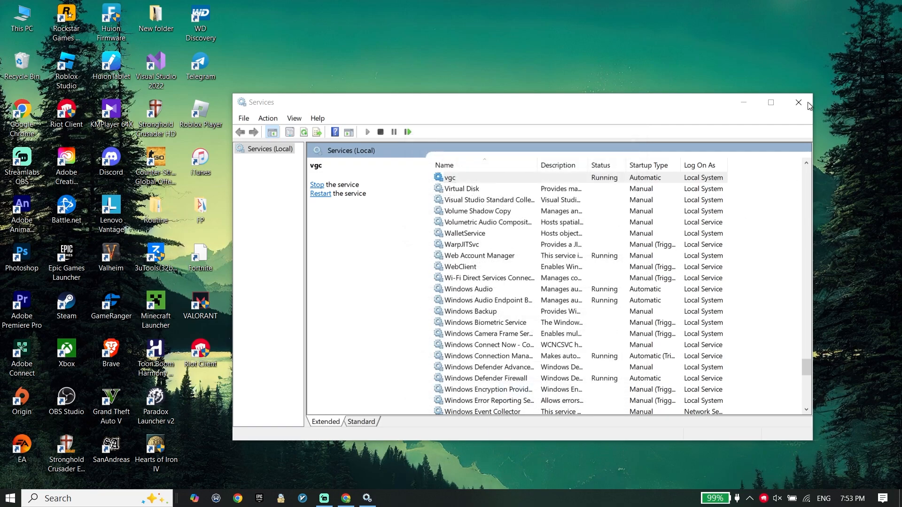
click(797, 102)
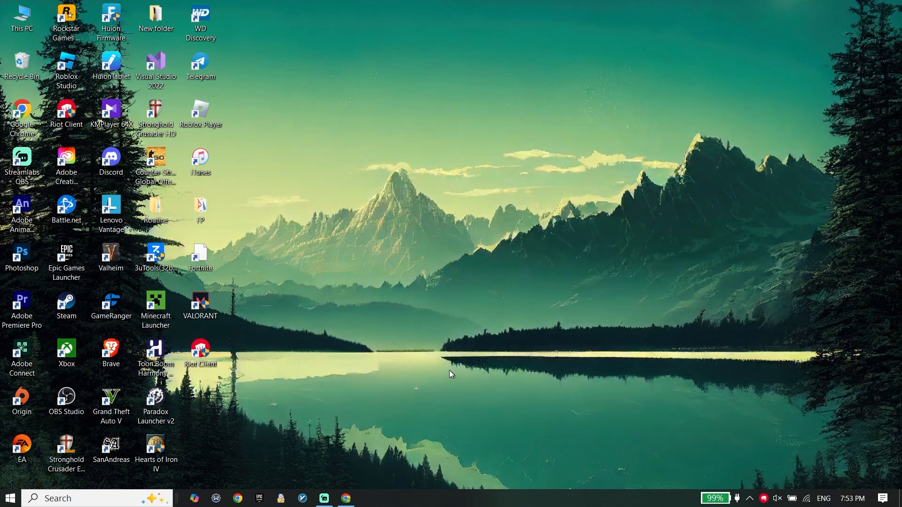
mouse_move(410, 386)
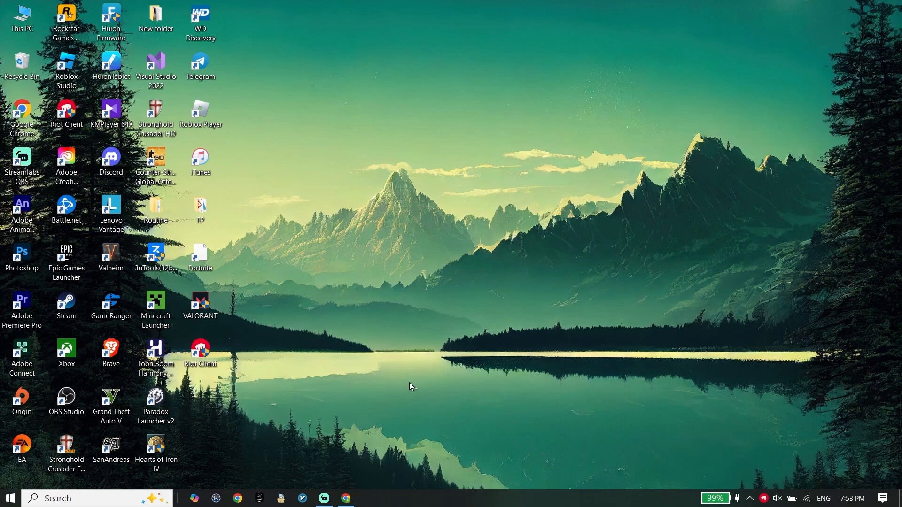
mouse_move(385, 400)
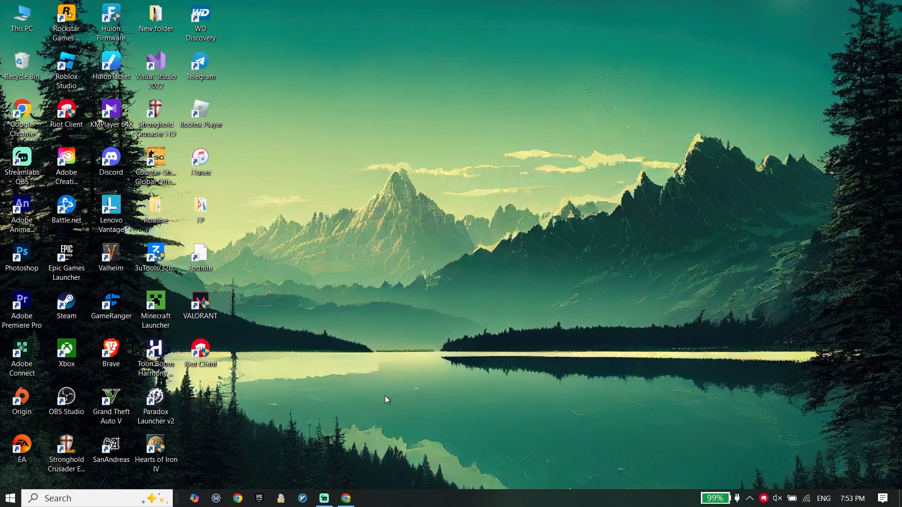
- Download dxwebsetup.exe from Microsoft's DirectX End-User Runtime page and open the blocked-download bubble
click(344, 497)
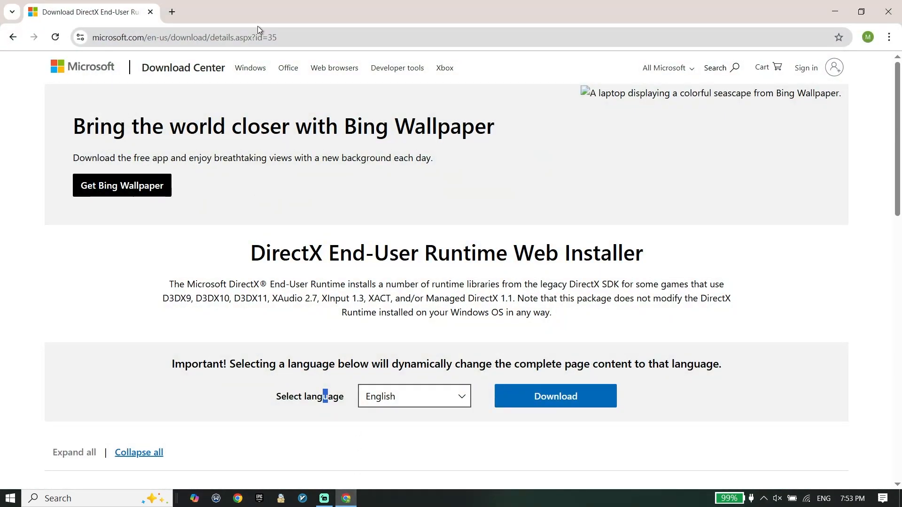
click(185, 37)
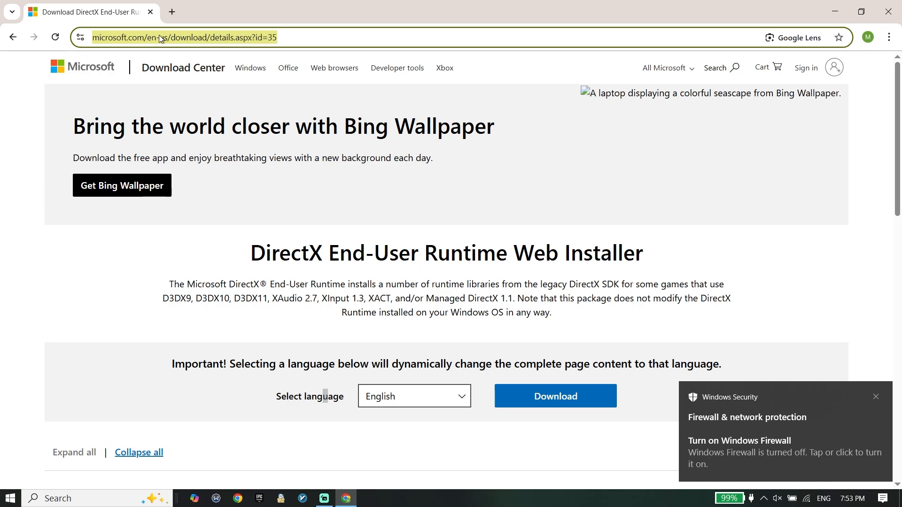
mouse_move(39, 134)
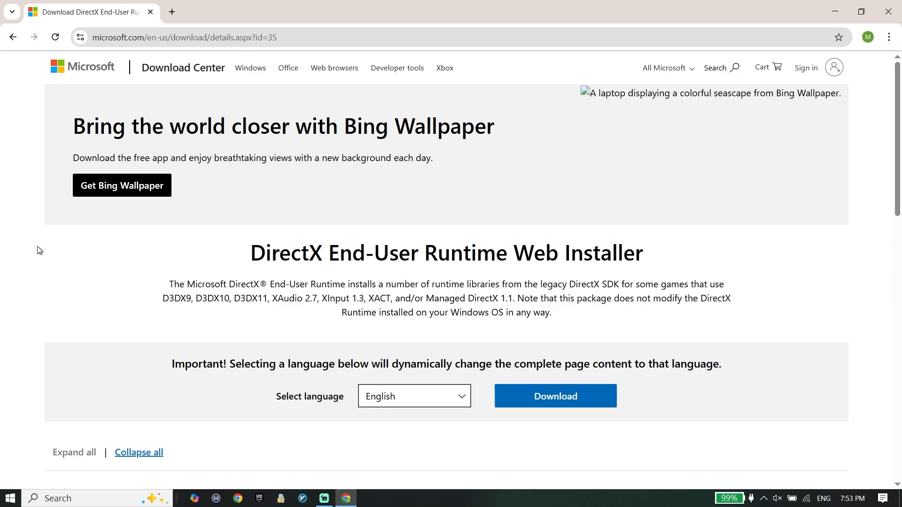
mouse_move(315, 403)
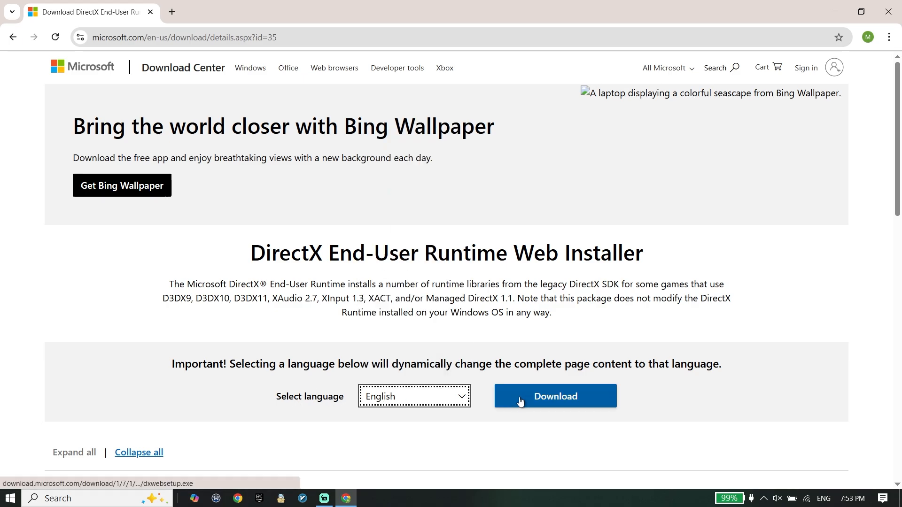
click(553, 396)
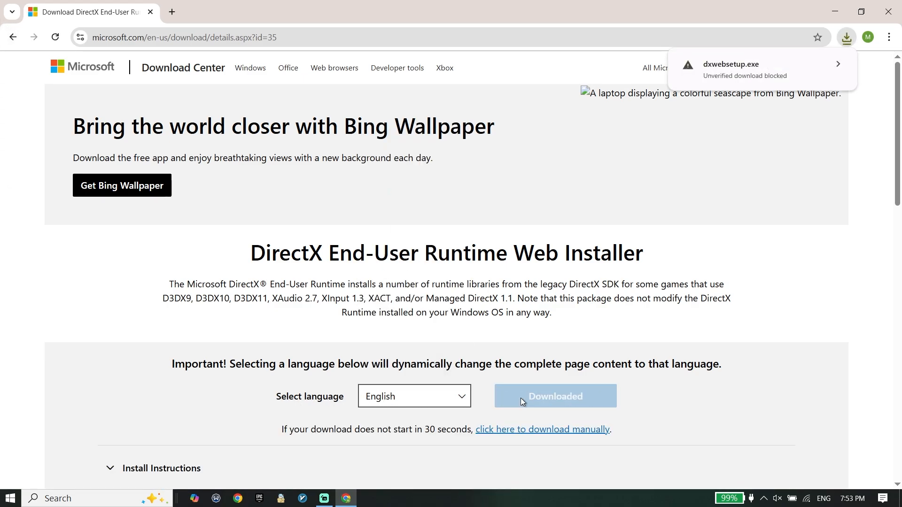
mouse_move(712, 85)
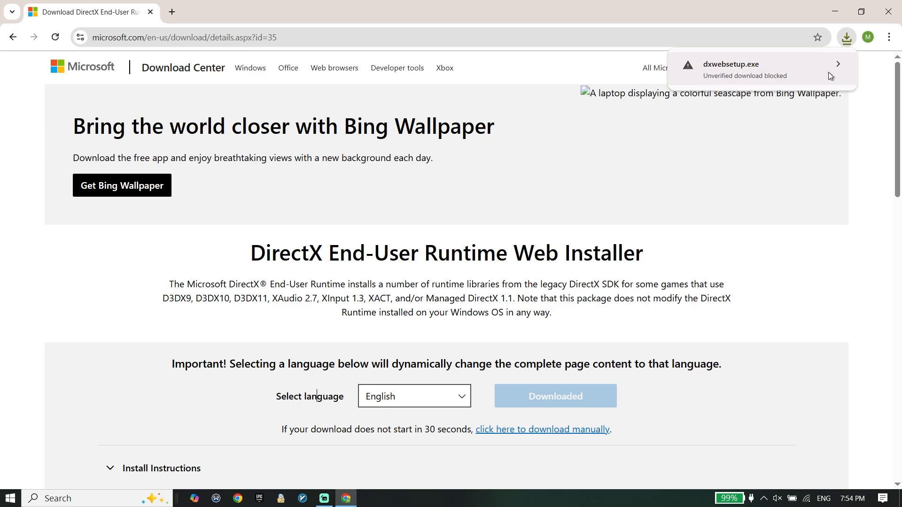
click(837, 64)
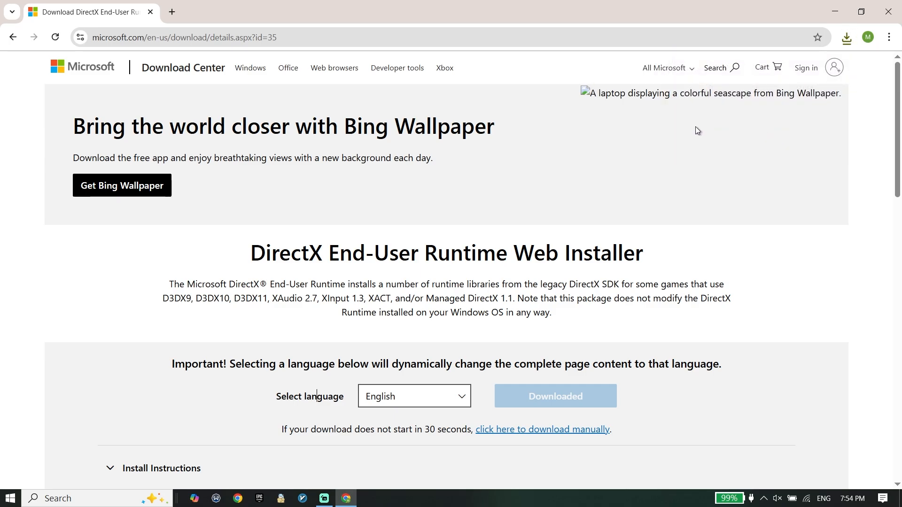
mouse_move(844, 36)
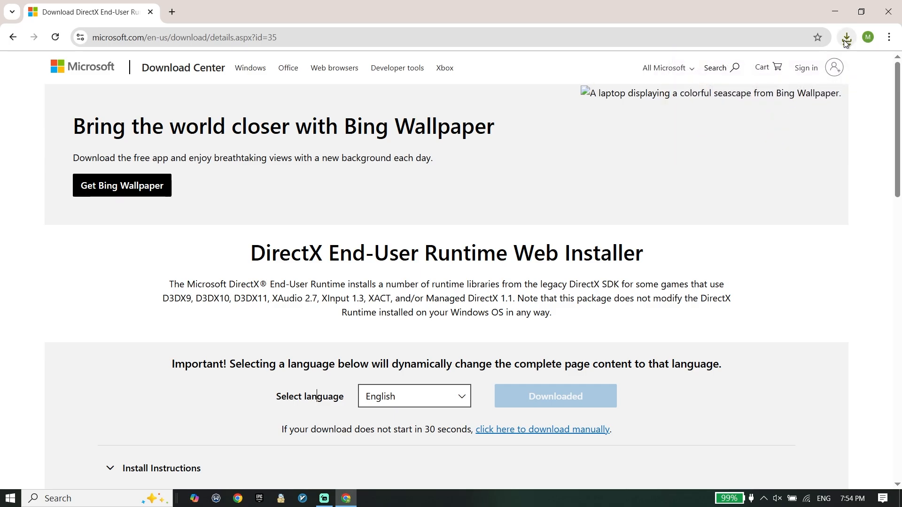
- Run dxwebsetup.exe, accept the licence, skip the Bing Bar offer, and finish setup
click(846, 37)
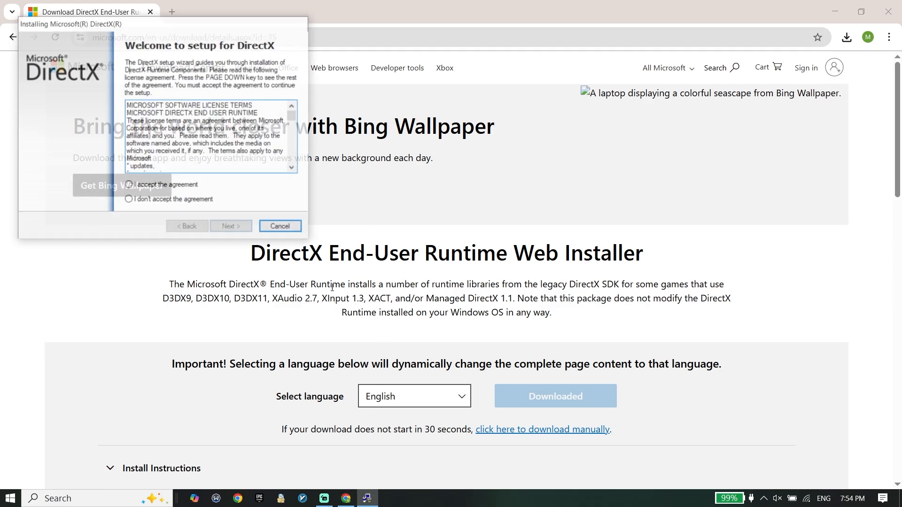
click(129, 185)
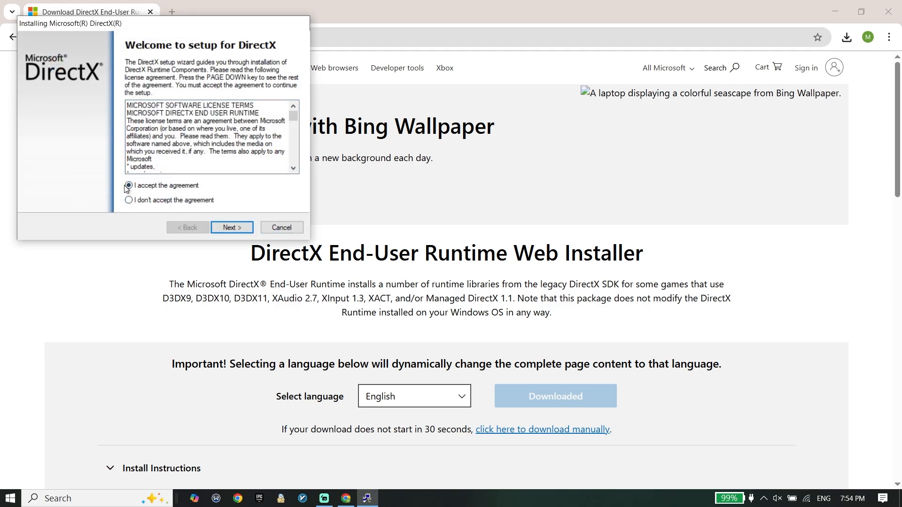
click(231, 227)
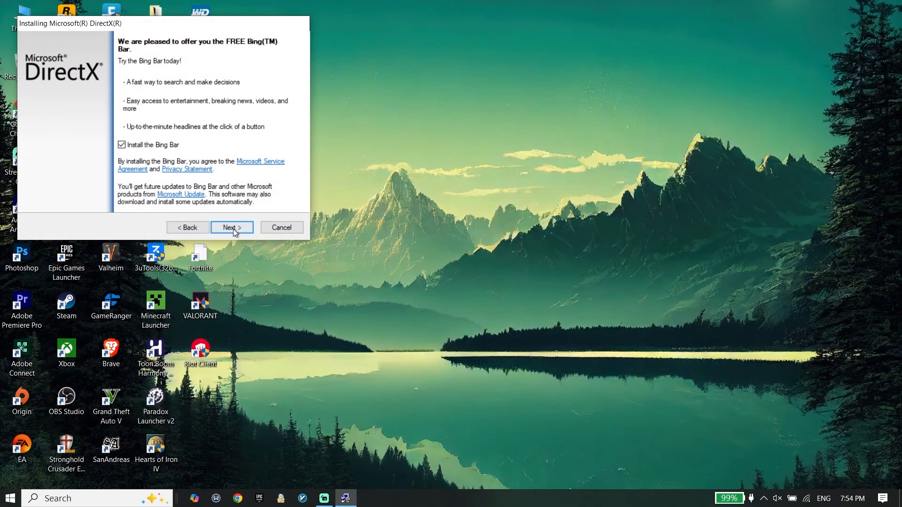
click(231, 227)
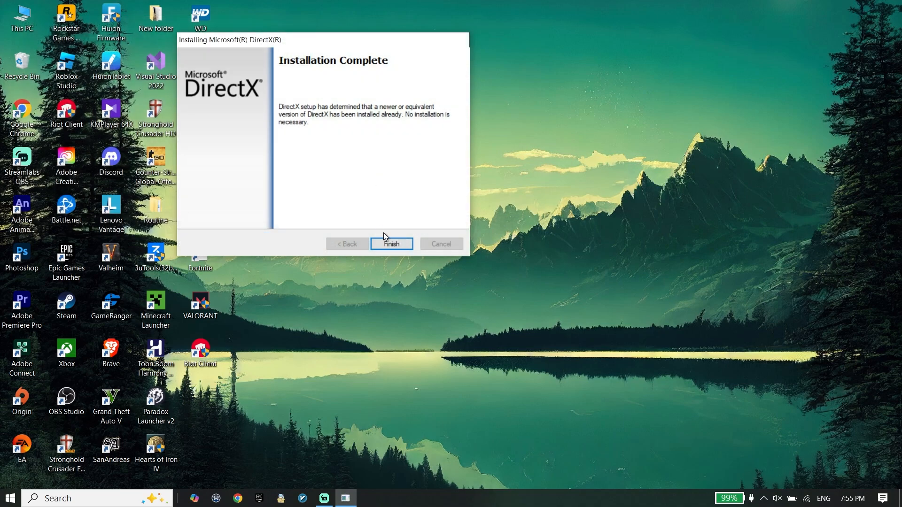
click(390, 244)
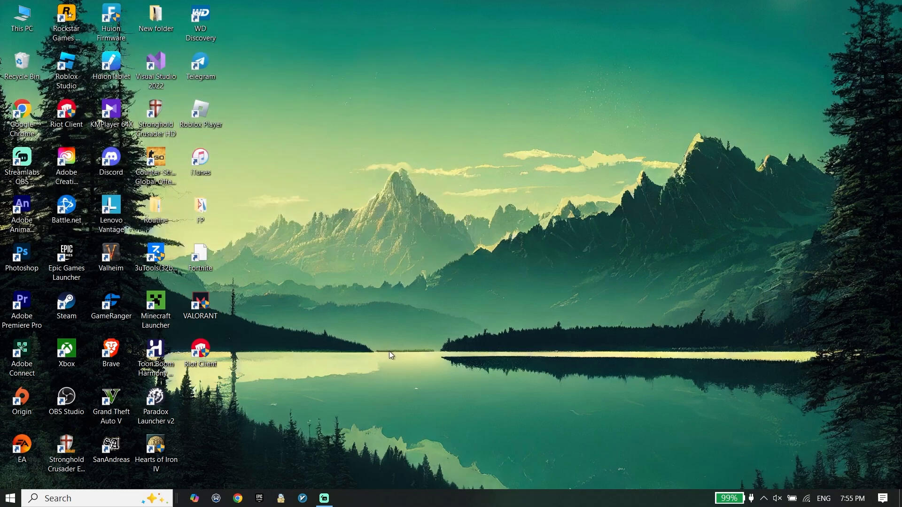
mouse_move(9, 483)
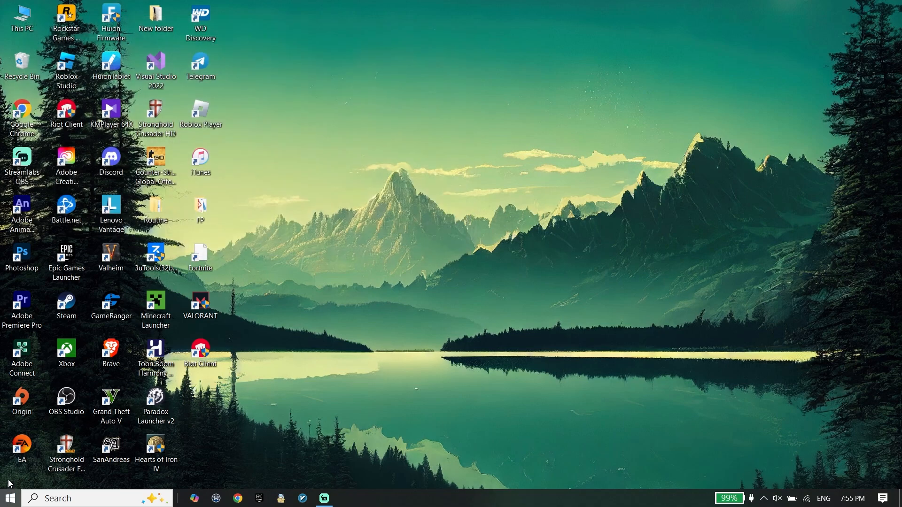
- Open the Start menu to reach the power options for restarting
click(8, 498)
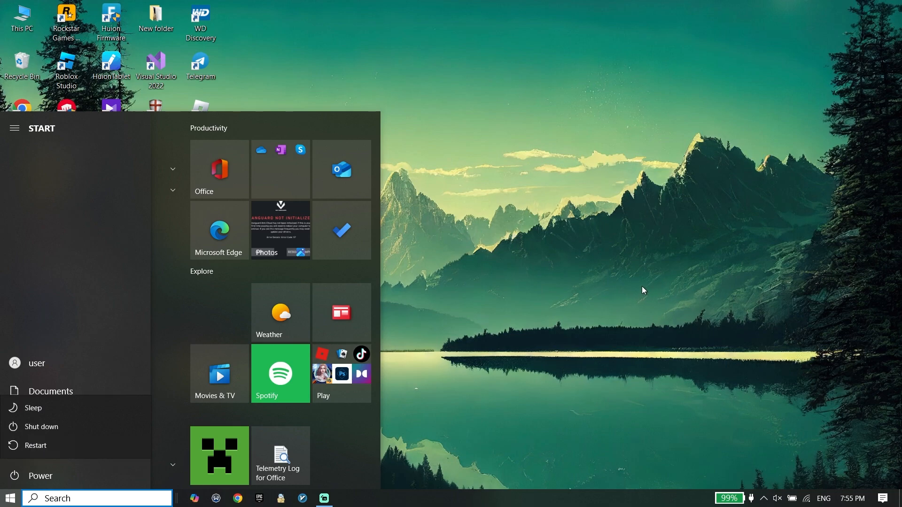